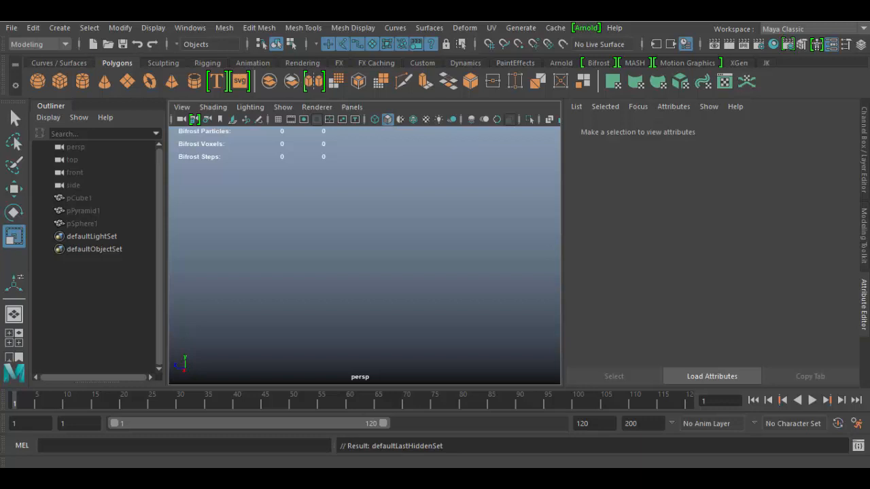
Select the scene objects and move the sphere to the right of the pyramid
left_click(79, 198)
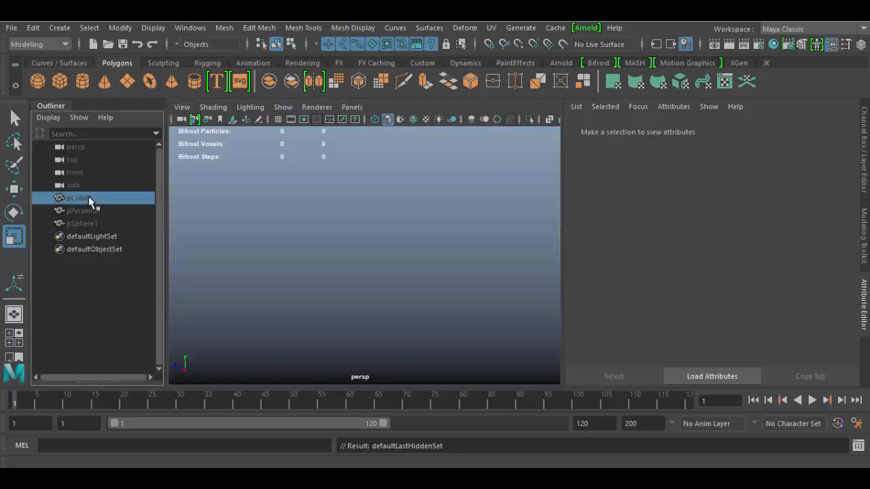
left_click(82, 223)
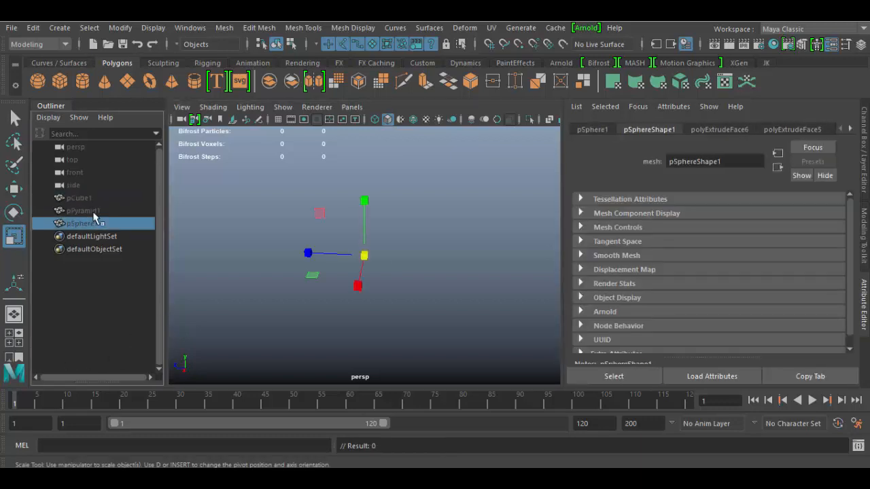
left_click(79, 198)
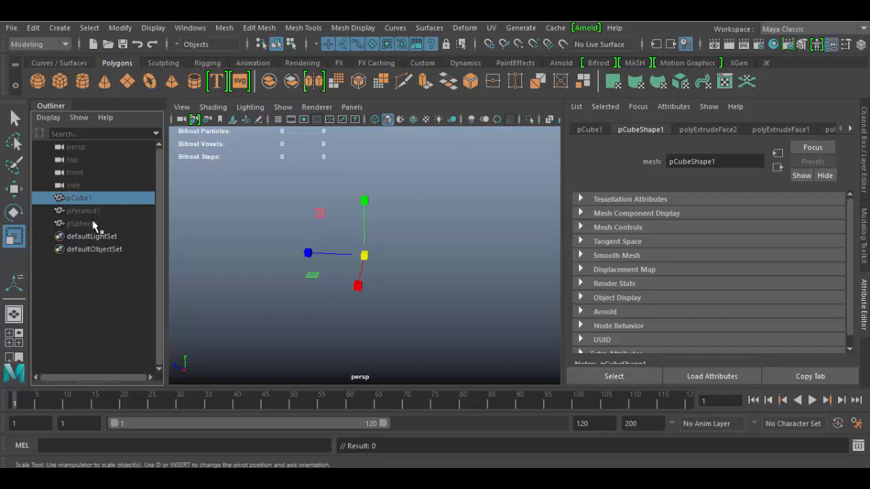
left_click(81, 223)
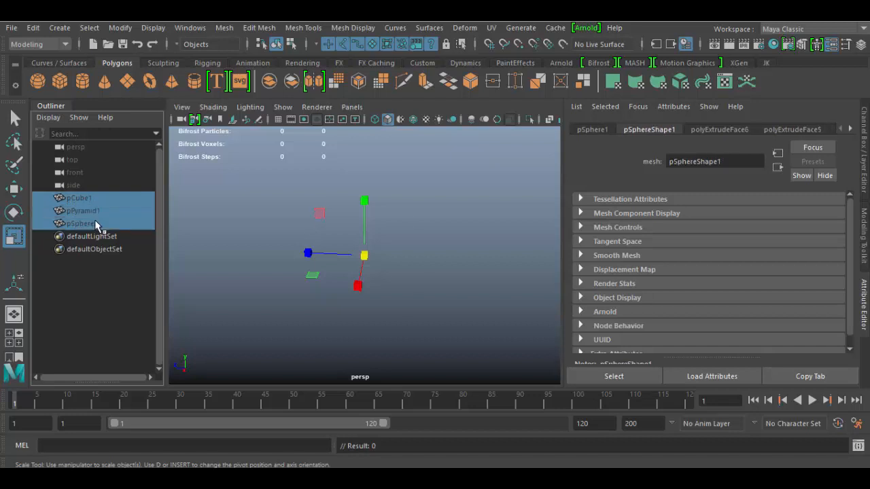
left_click(78, 198)
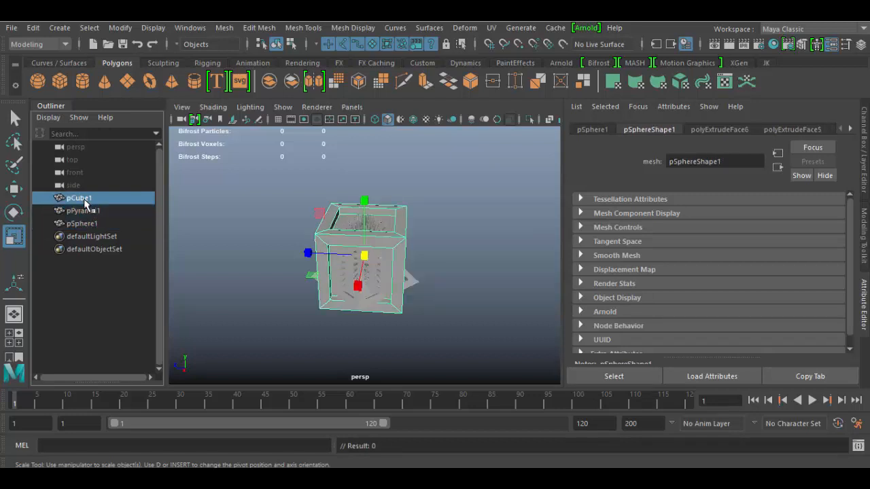
left_click(79, 198)
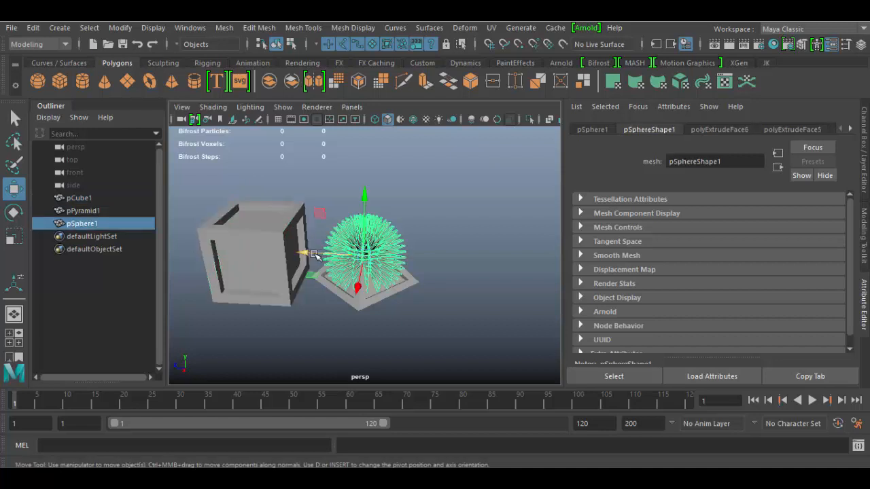
left_click_drag(360, 255, 455, 255)
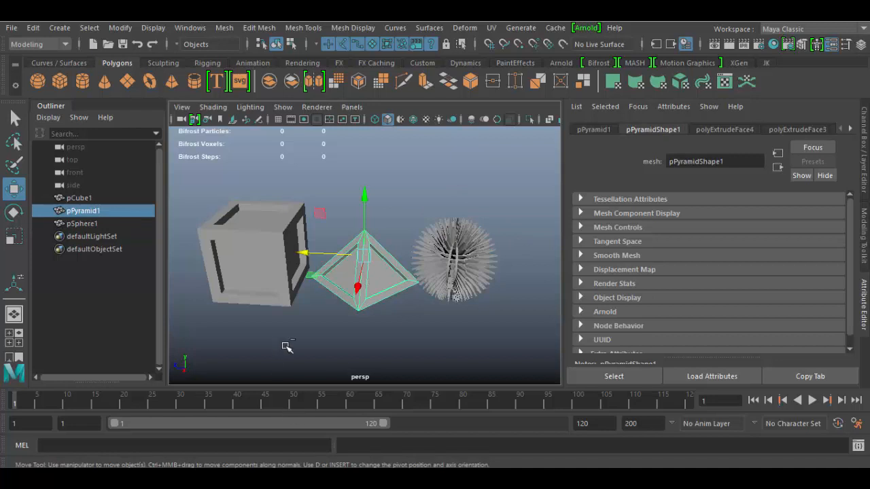
left_click(78, 198)
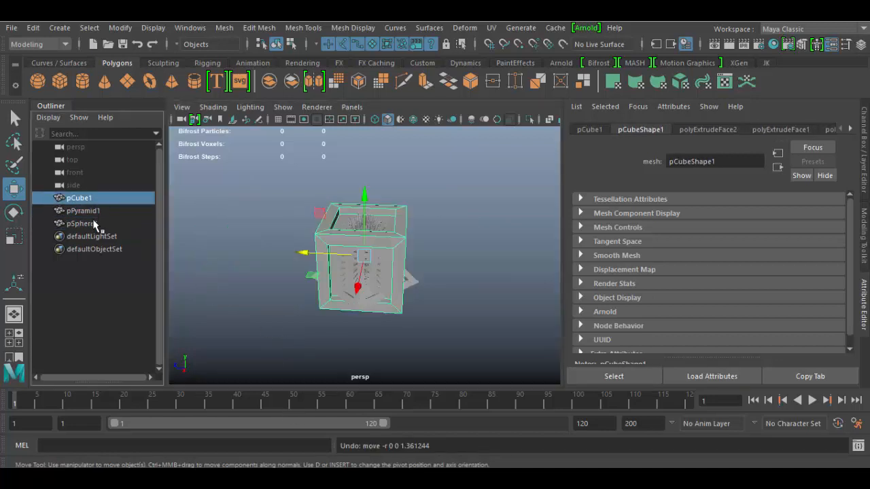
left_click(84, 223)
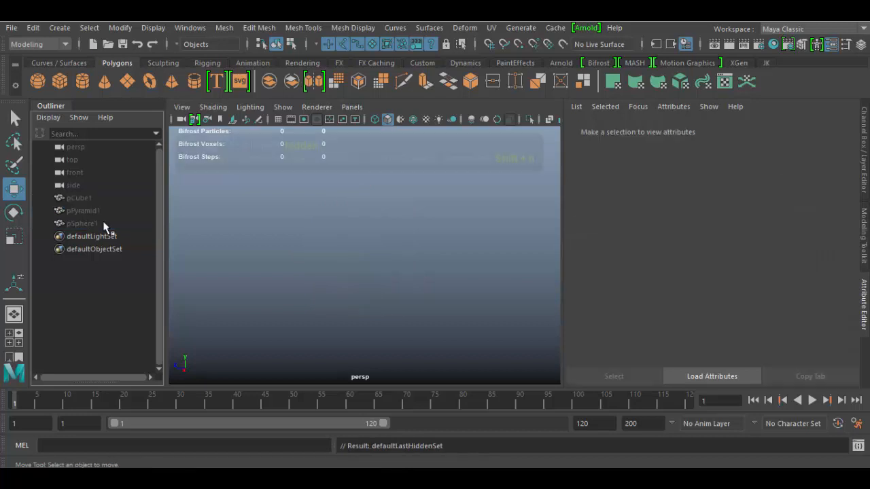
Select pPyramid1 and create a MASH network from the FX menu set
left_click(83, 210)
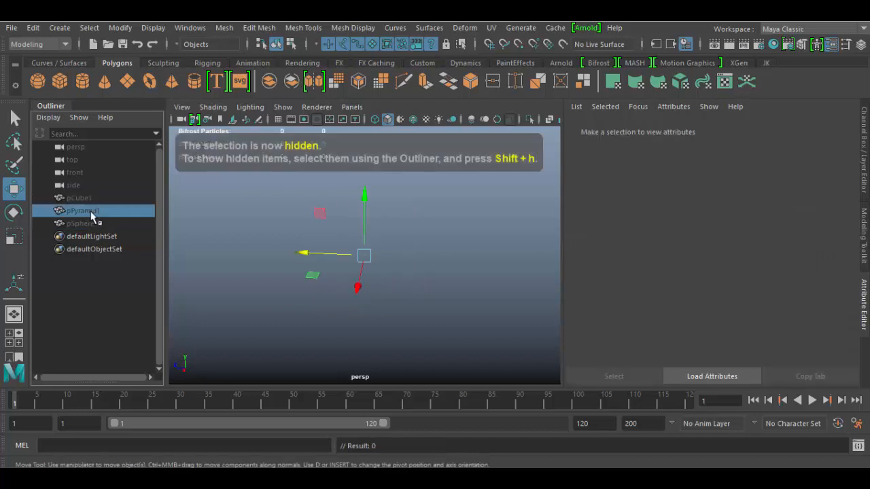
left_click(83, 211)
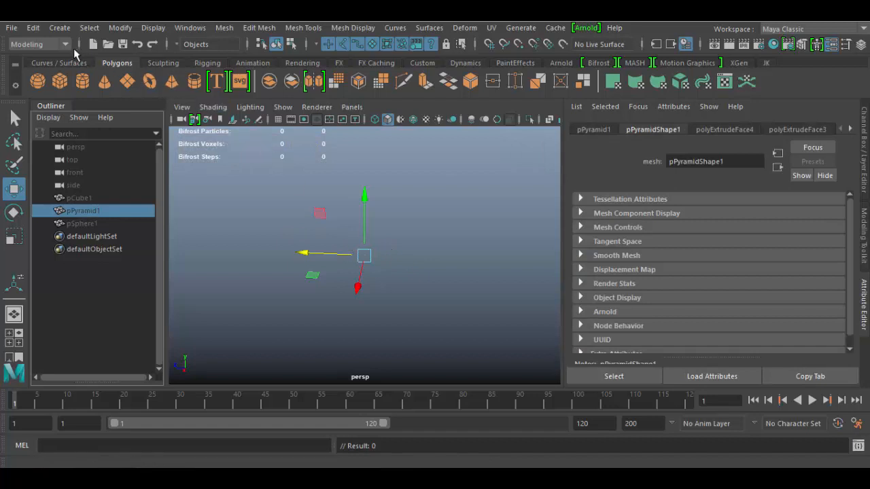
left_click(37, 44)
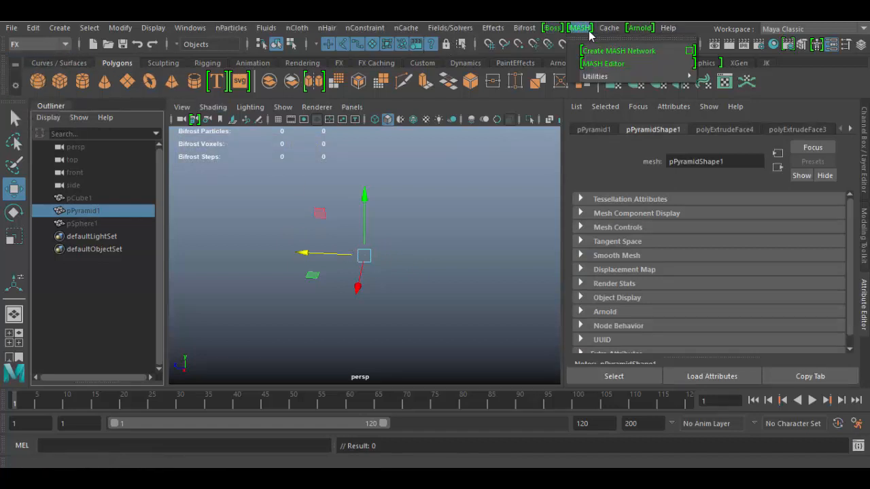
left_click(618, 50)
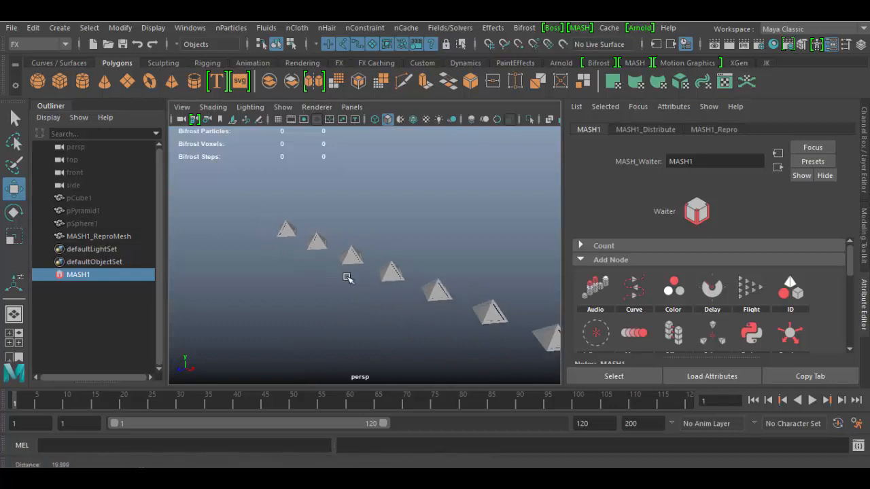
Set MASH1_Distribute to Spherical with 800 points and orbit to inspect the ball
left_click(645, 129)
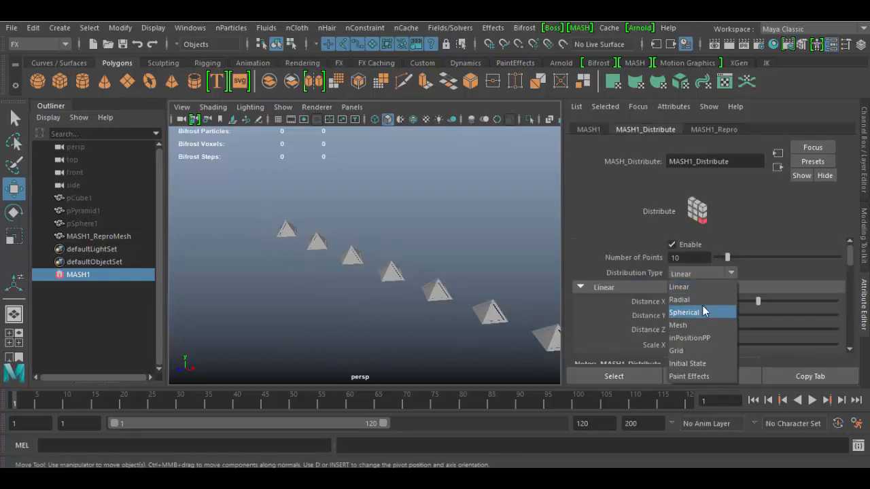
left_click(679, 300)
type("700")
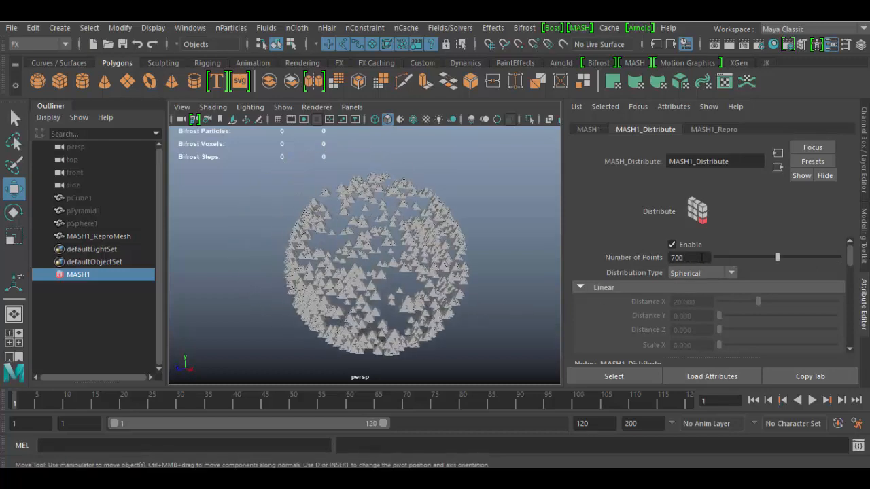
triple_click(688, 257)
type("800")
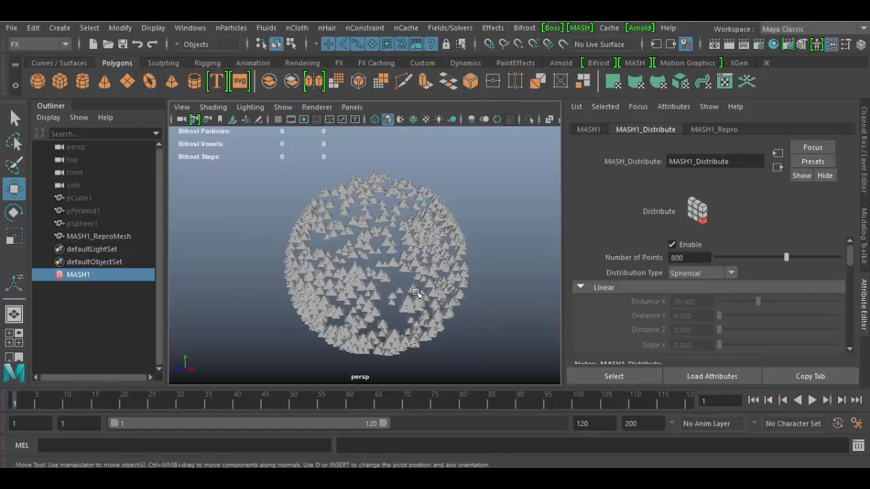
left_click_drag(415, 295, 415, 333)
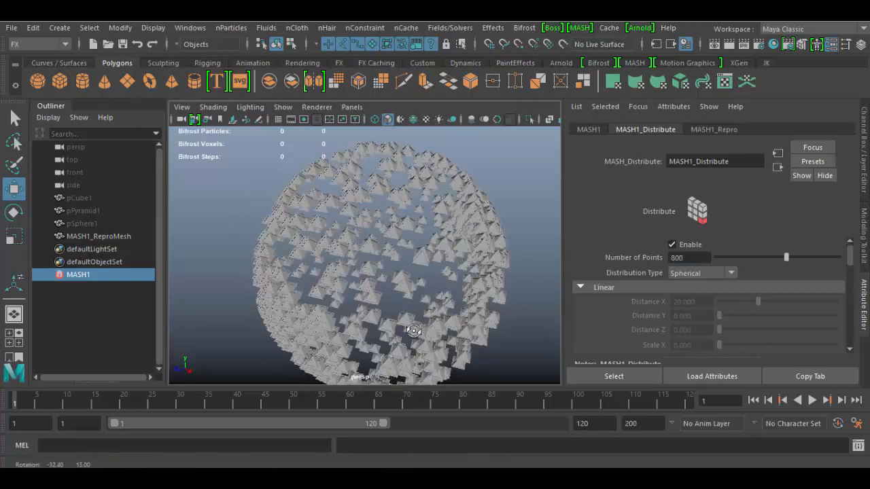
left_click_drag(414, 331, 418, 321)
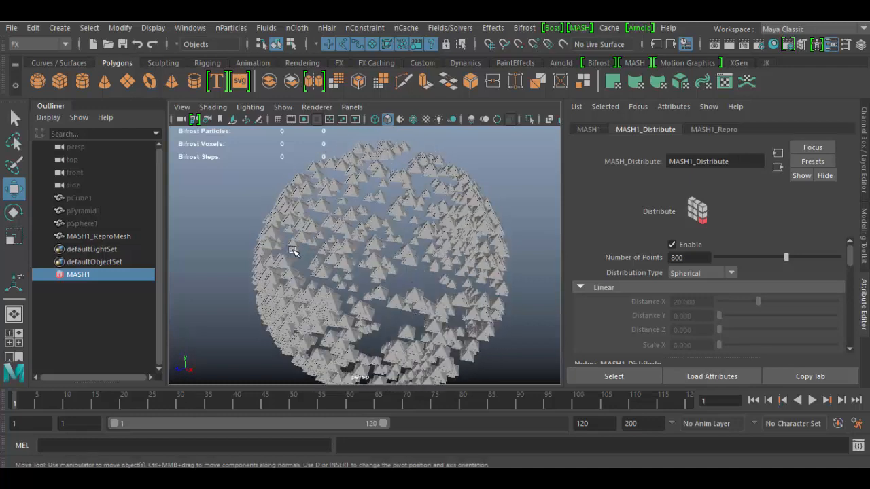
left_click(714, 129)
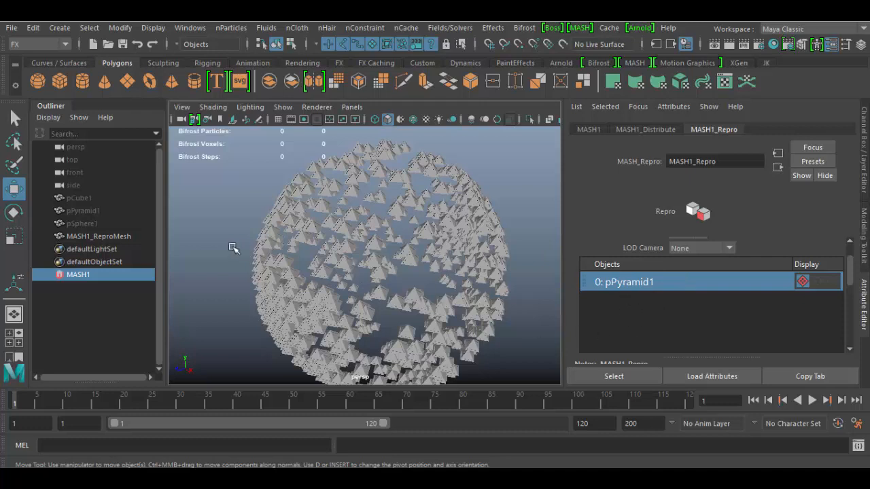
mouse_move(75, 201)
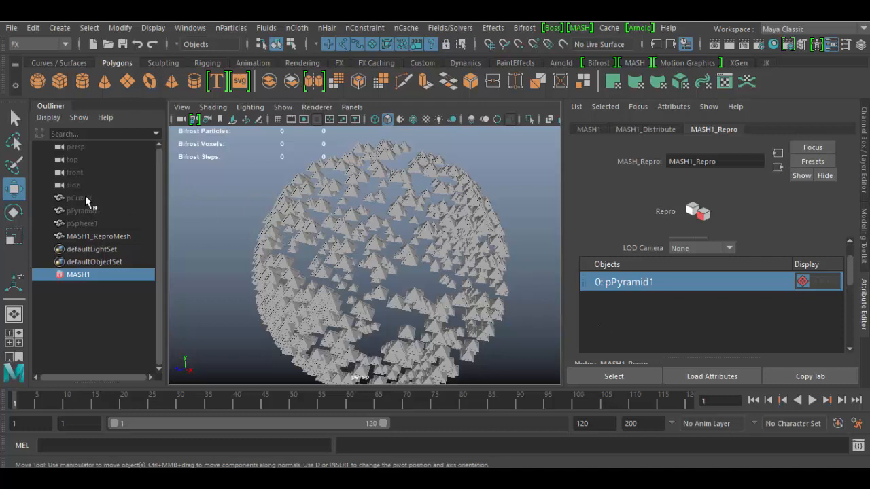
Pick pCube1, then return to the MASH1_Repro node settings
left_click(79, 198)
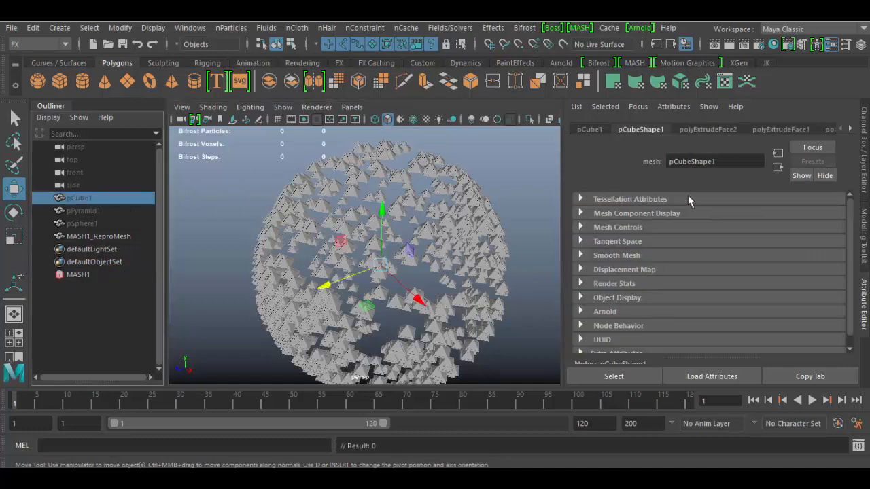
left_click(77, 274)
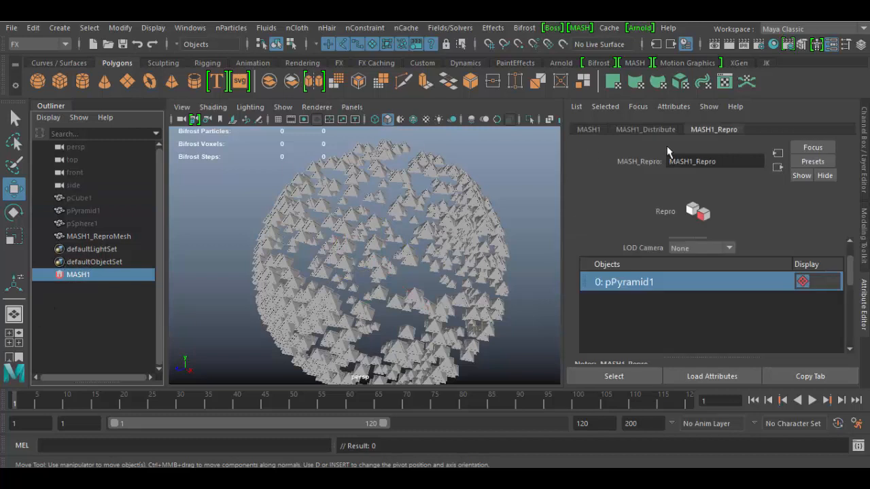
mouse_move(583, 321)
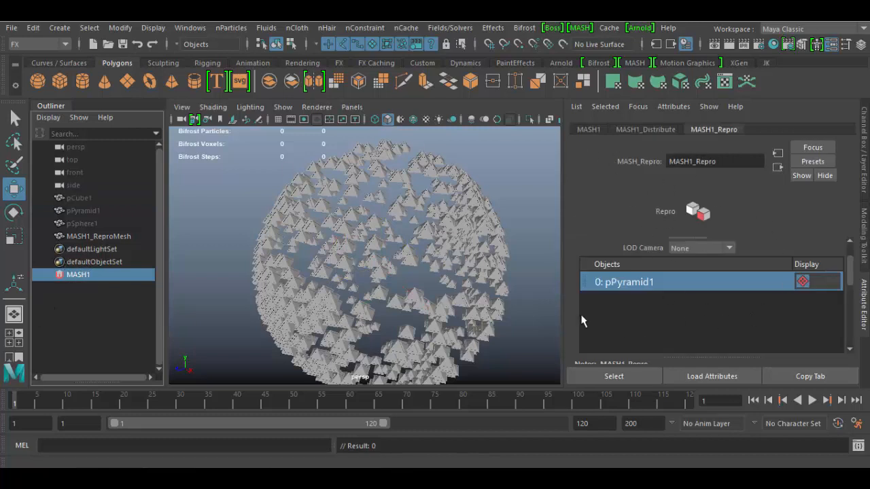
mouse_move(78, 201)
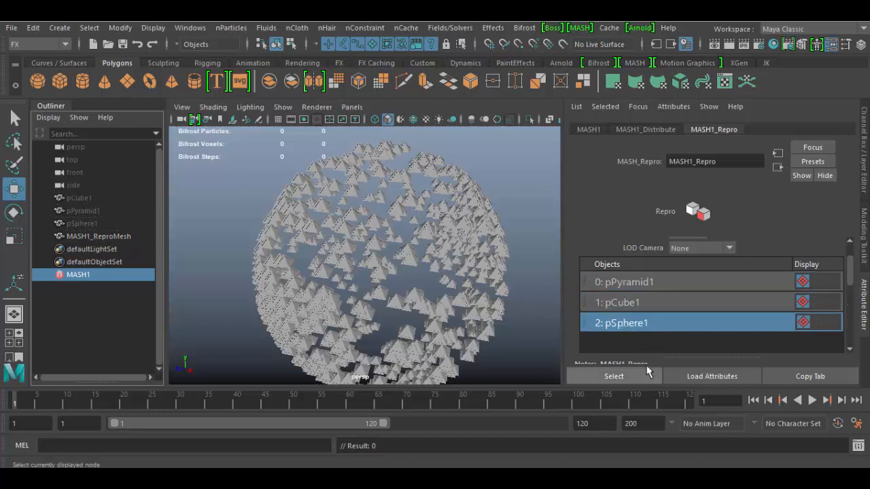
mouse_move(645, 265)
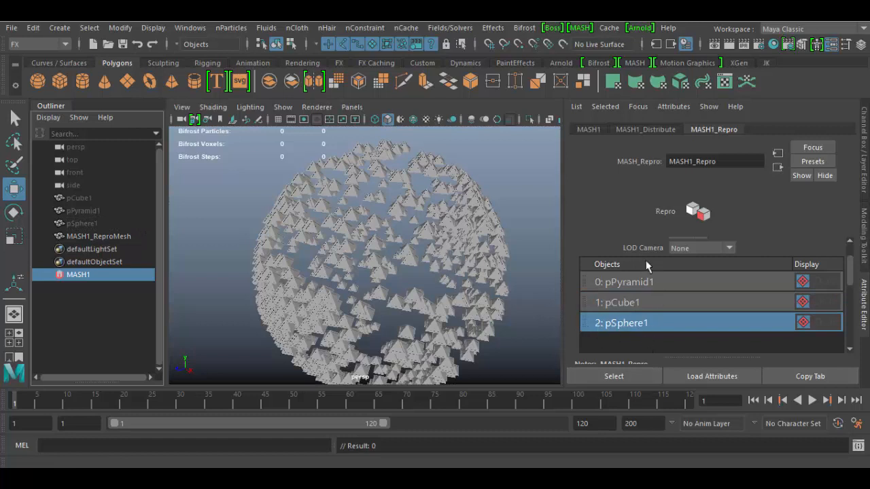
mouse_move(591, 170)
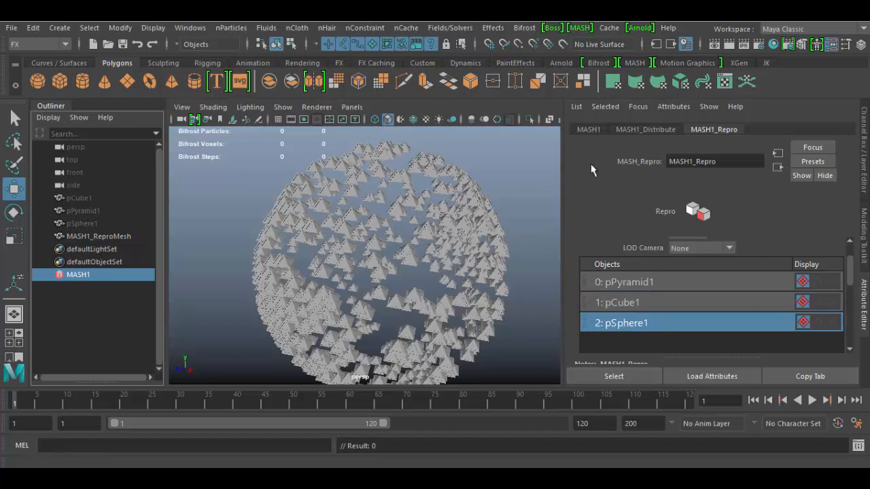
Open the main MASH1 node settings to reach the Add Node section
left_click(589, 129)
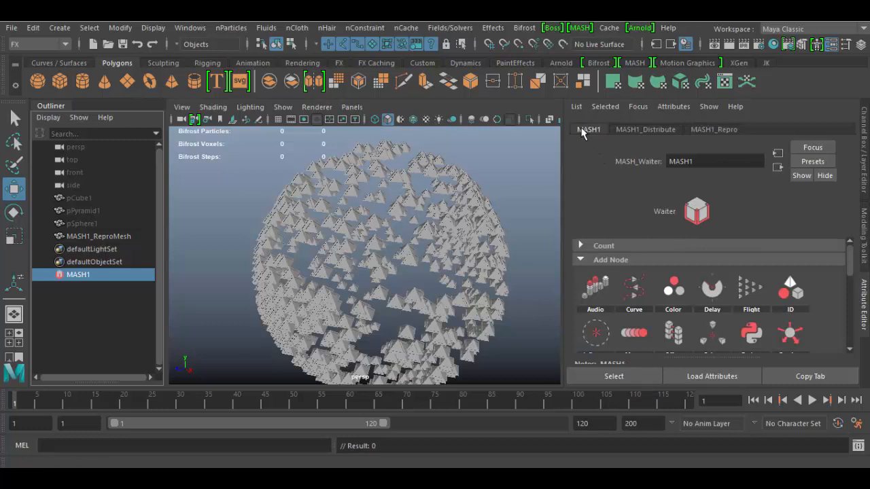
mouse_move(791, 293)
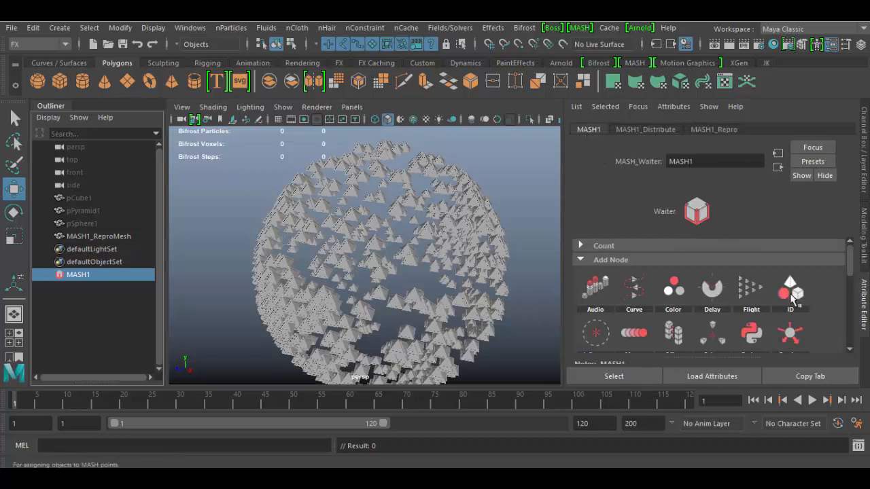
mouse_move(808, 293)
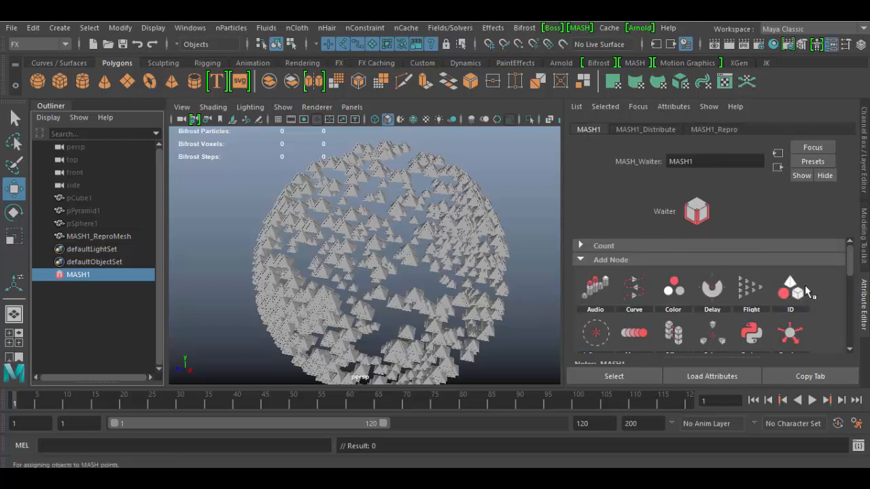
mouse_move(798, 299)
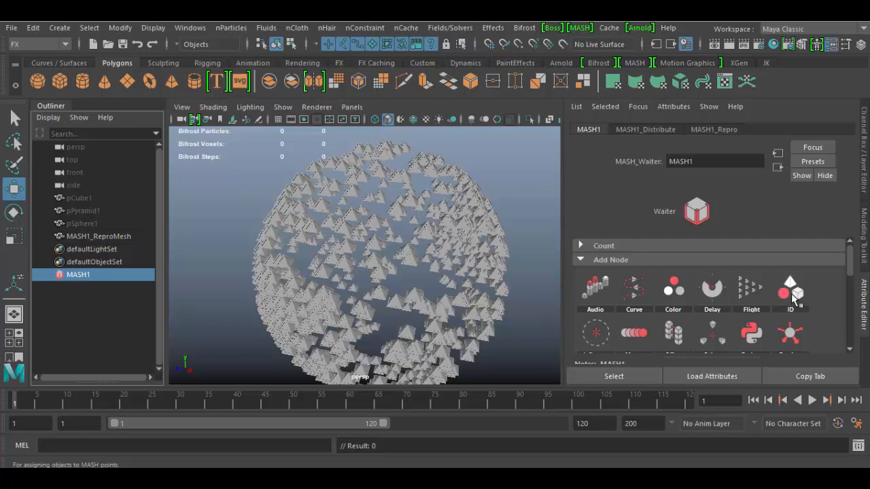
mouse_move(791, 293)
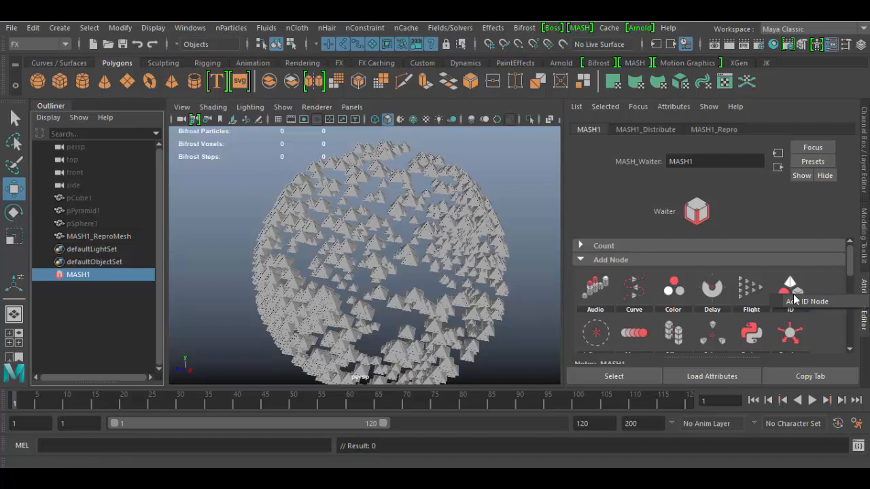
mouse_move(801, 305)
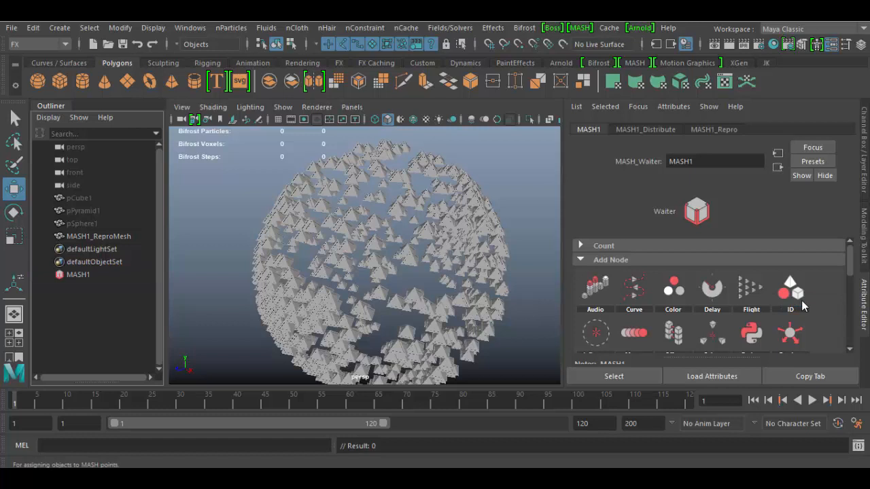
Add an ID node, MASH1_ID, from the Add Node icons
left_click(790, 289)
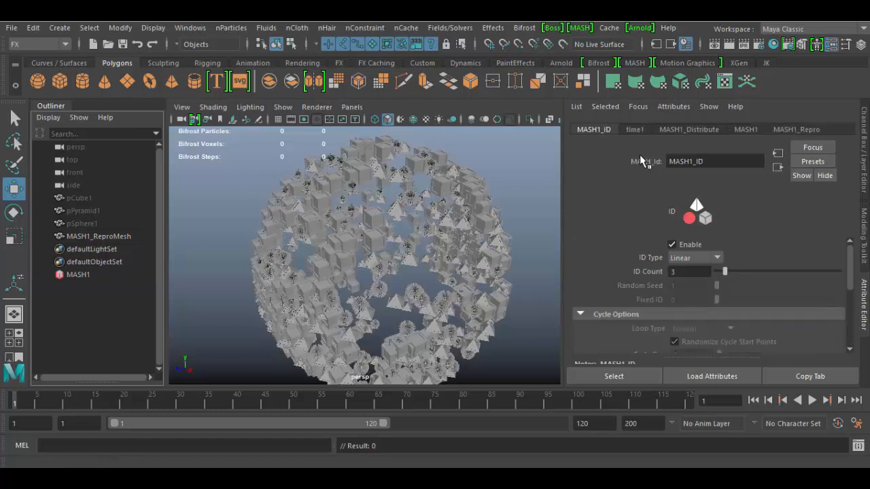
mouse_move(329, 289)
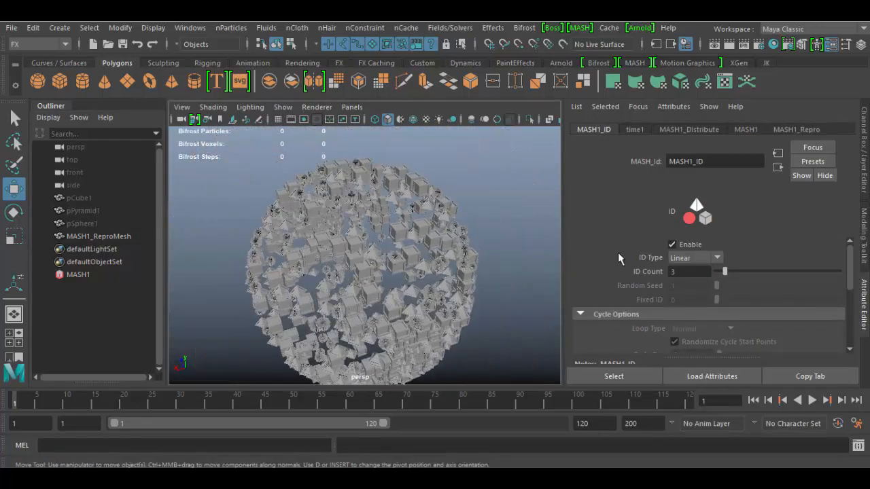
left_click(672, 244)
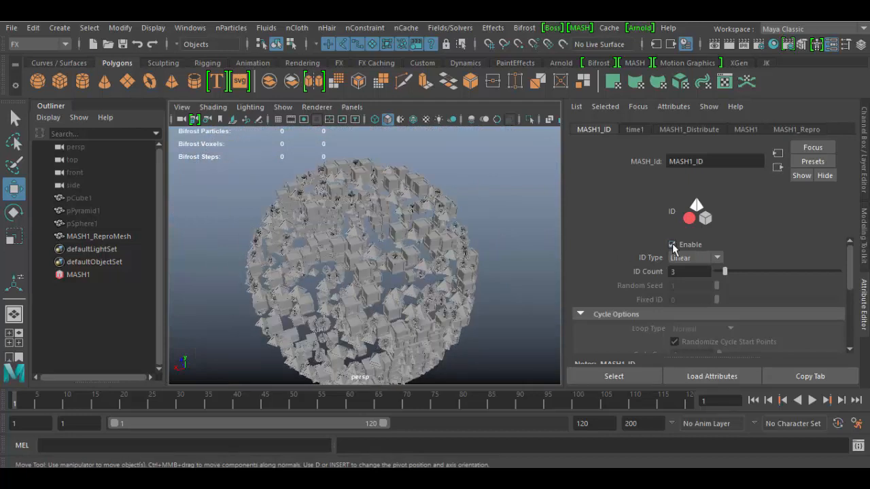
Try ID Type Random, Cycle and Fixed, ending on Cycle
left_click(693, 258)
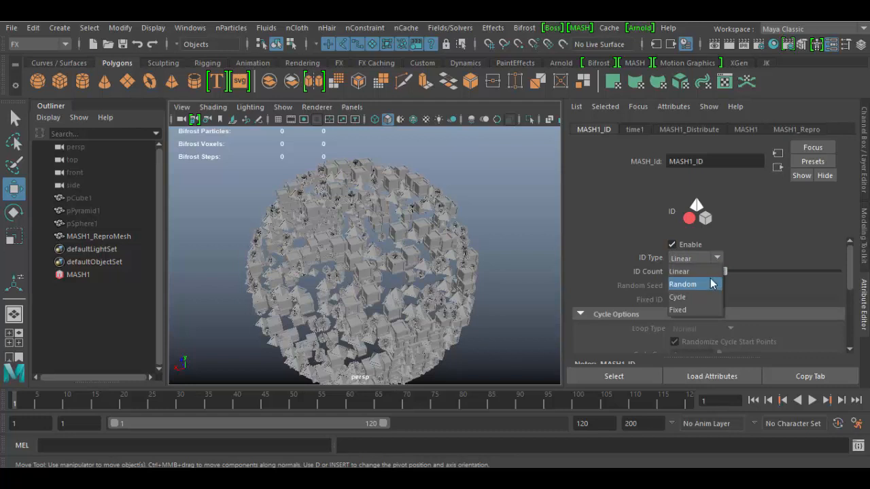
left_click(682, 284)
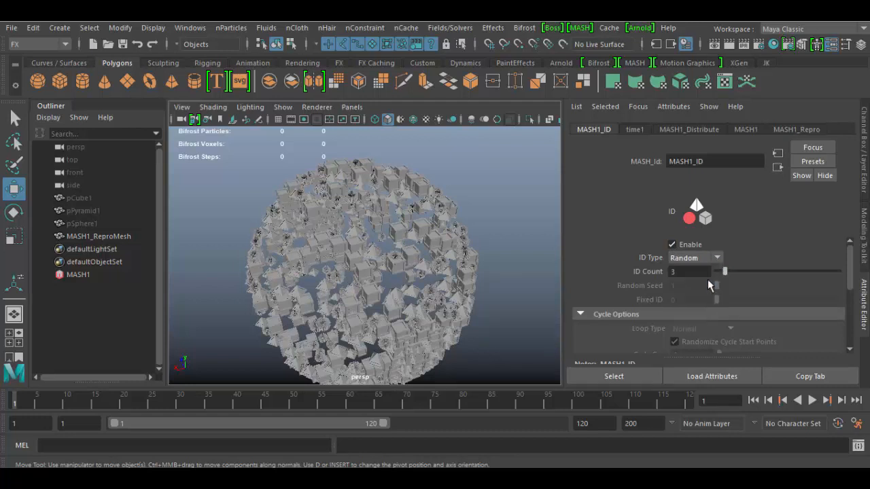
left_click(694, 258)
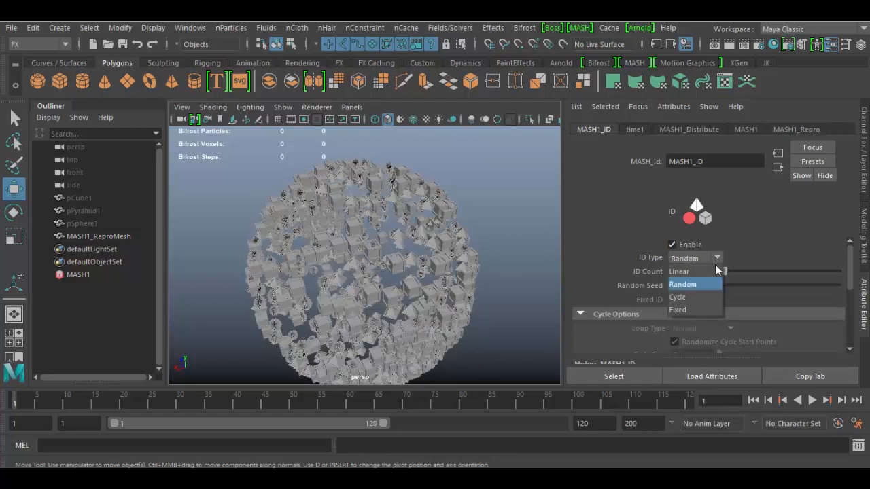
left_click(677, 297)
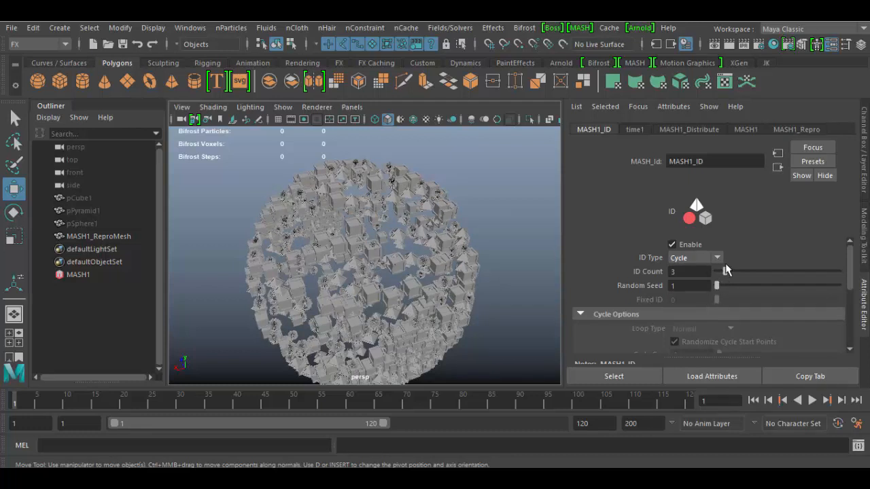
left_click(694, 257)
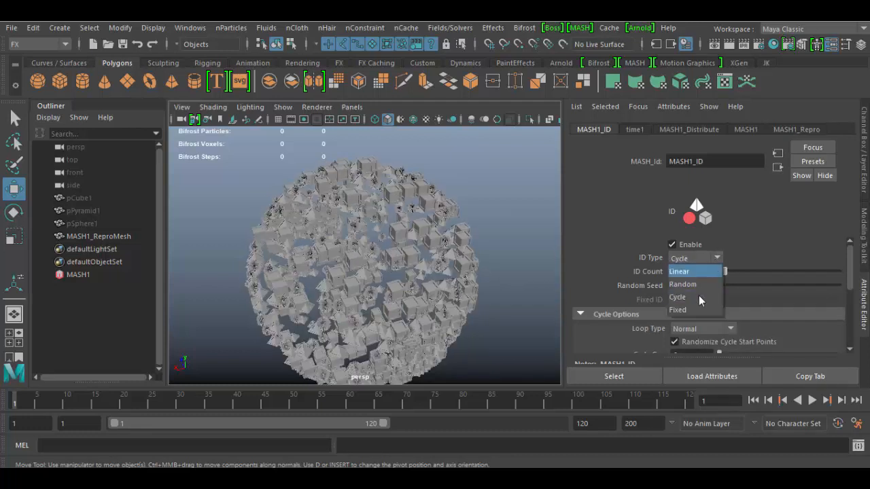
left_click(678, 310)
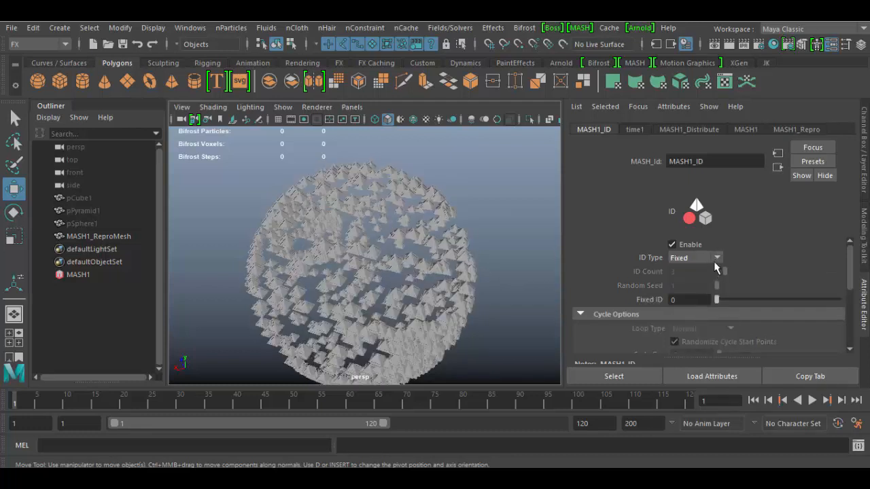
left_click(694, 258)
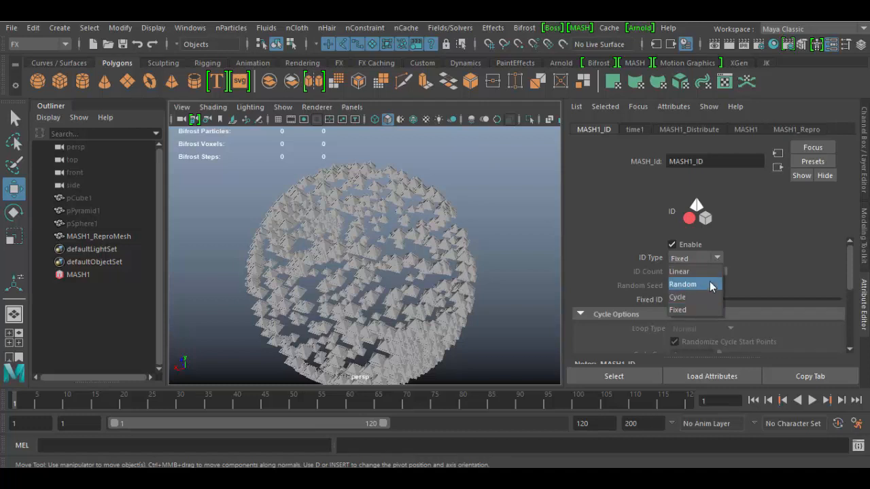
left_click(678, 297)
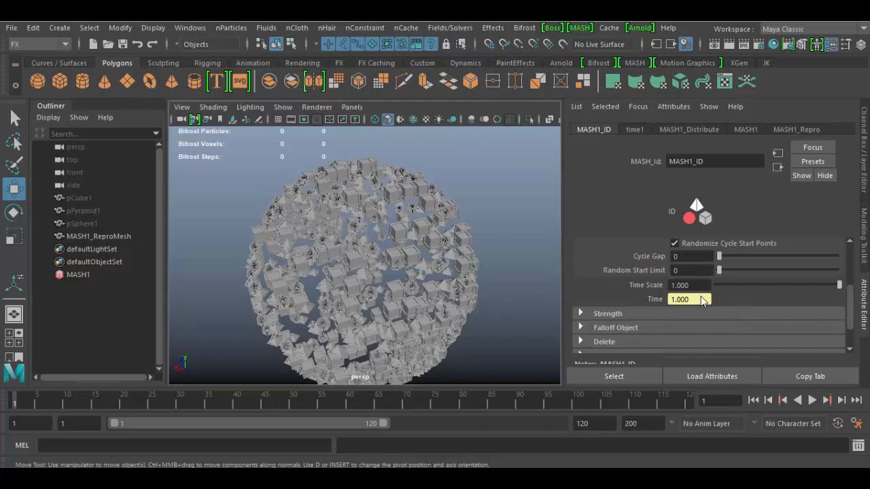
Set the MASH1_ID Cycle Gap slider to 12
left_click(581, 254)
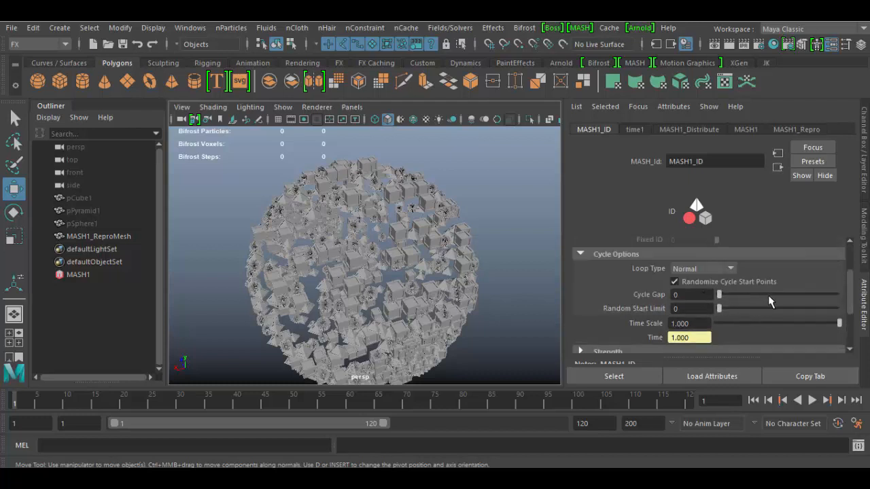
left_click_drag(719, 294, 766, 294)
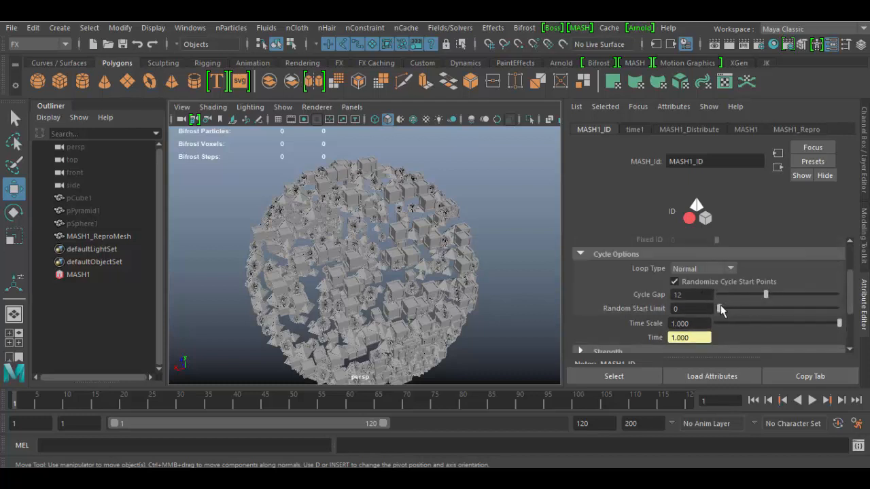
left_click_drag(723, 309, 774, 309)
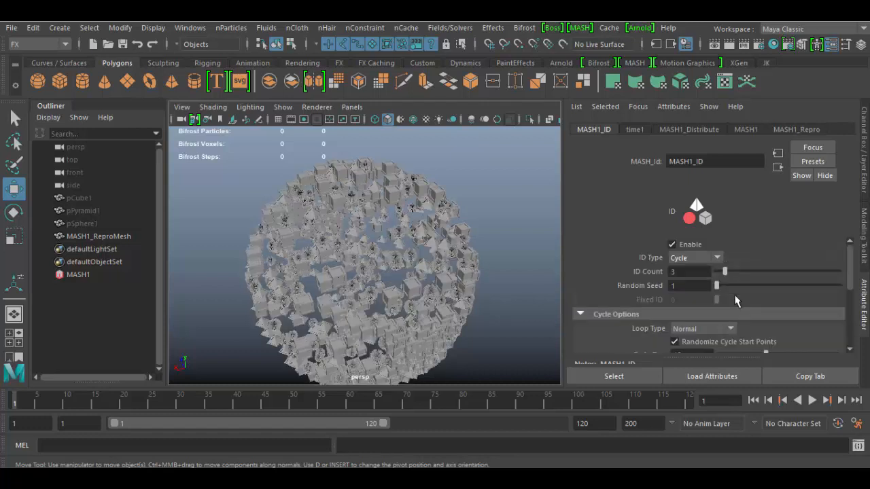
Switch MASH1_ID's ID Type to Random and scroll to its options
left_click(695, 258)
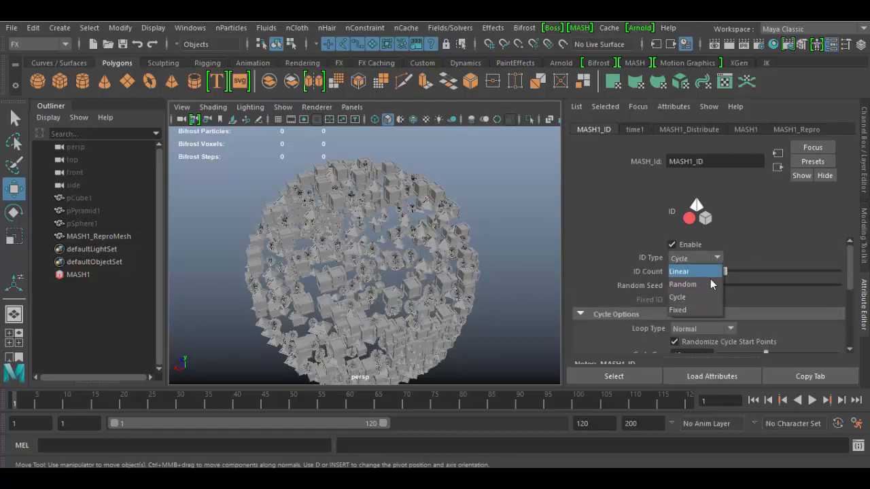
left_click(683, 284)
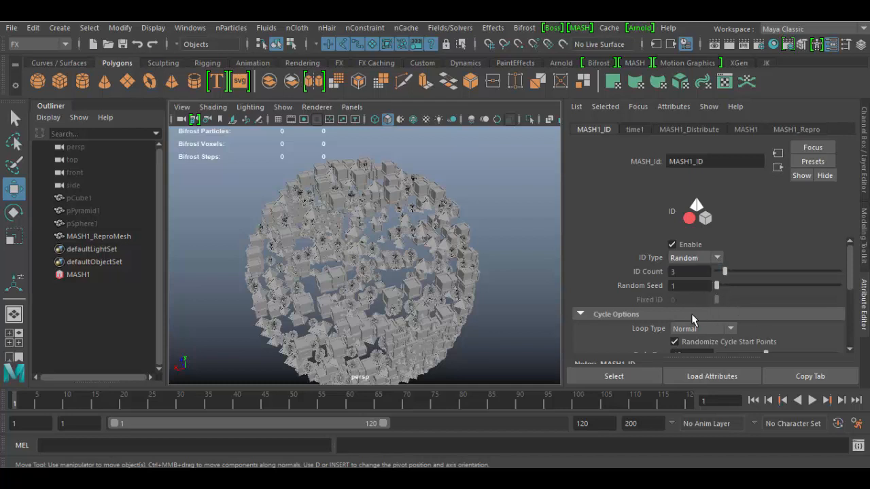
scroll("down", 3)
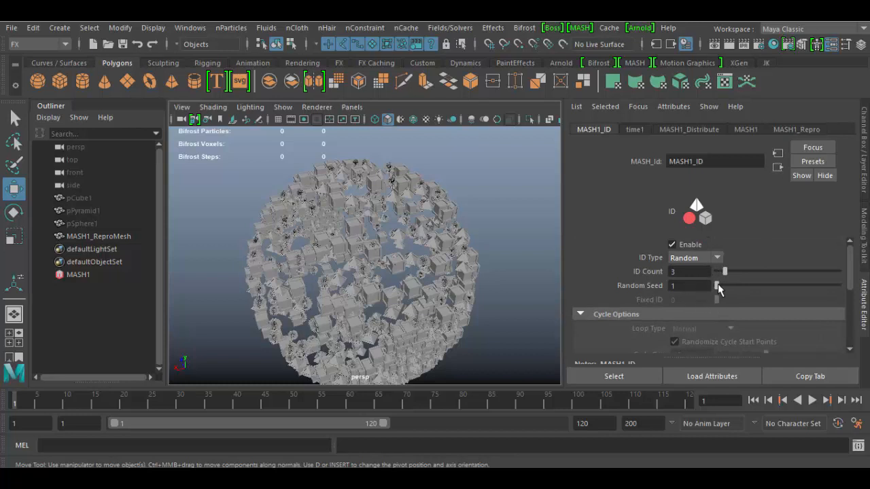
Set Random Seed to 38 and ID Count to 4, then orbit around the sphere
left_click_drag(718, 286, 765, 285)
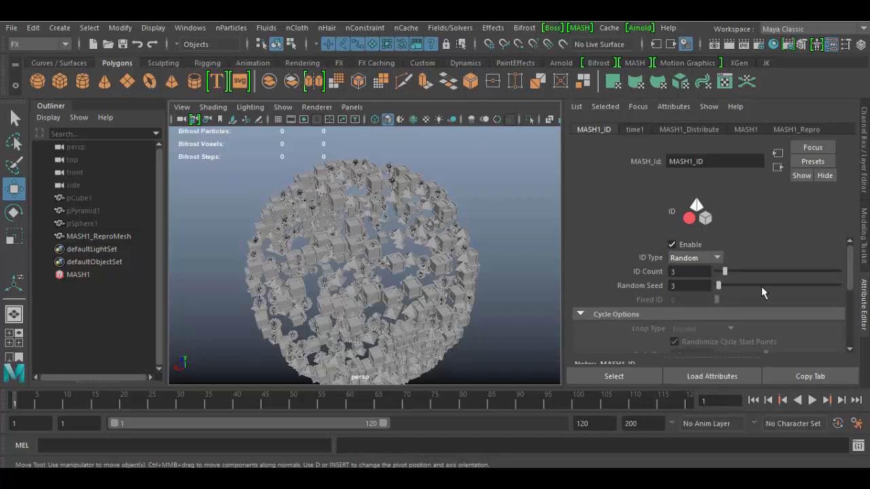
left_click_drag(719, 286, 761, 286)
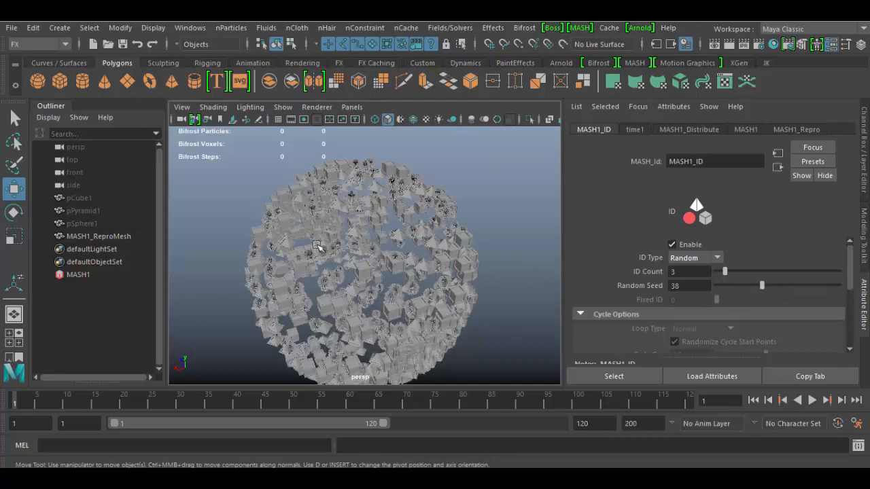
mouse_move(382, 311)
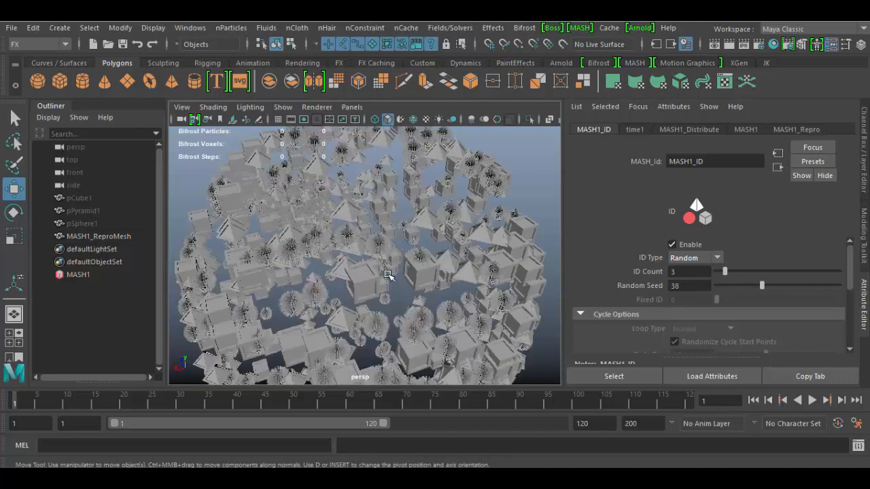
mouse_move(435, 223)
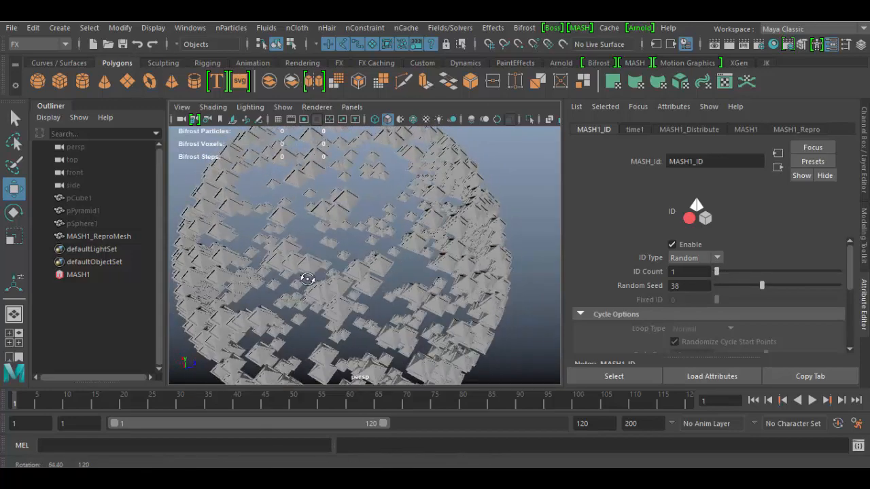
left_click_drag(715, 271, 731, 271)
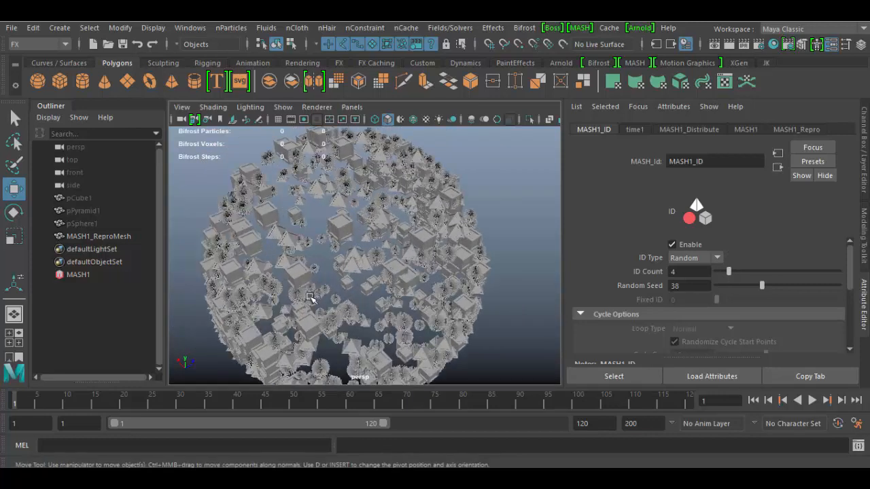
left_click_drag(309, 298, 378, 286)
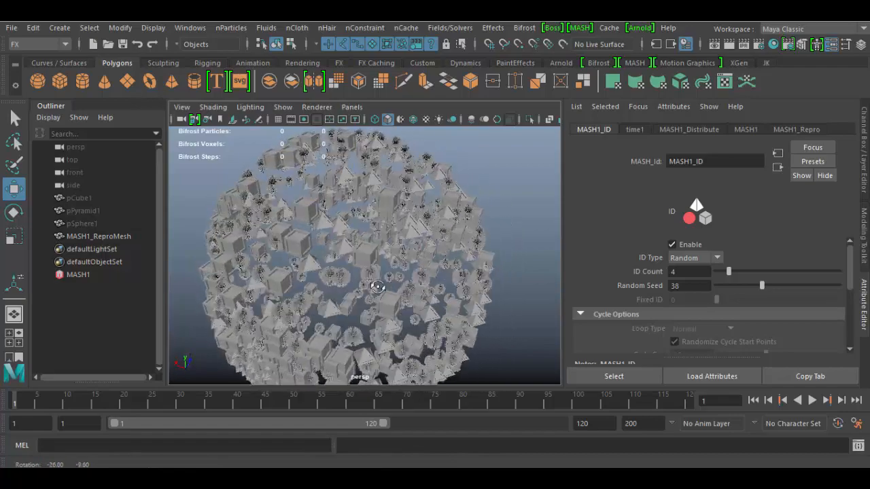
left_click_drag(377, 286, 442, 303)
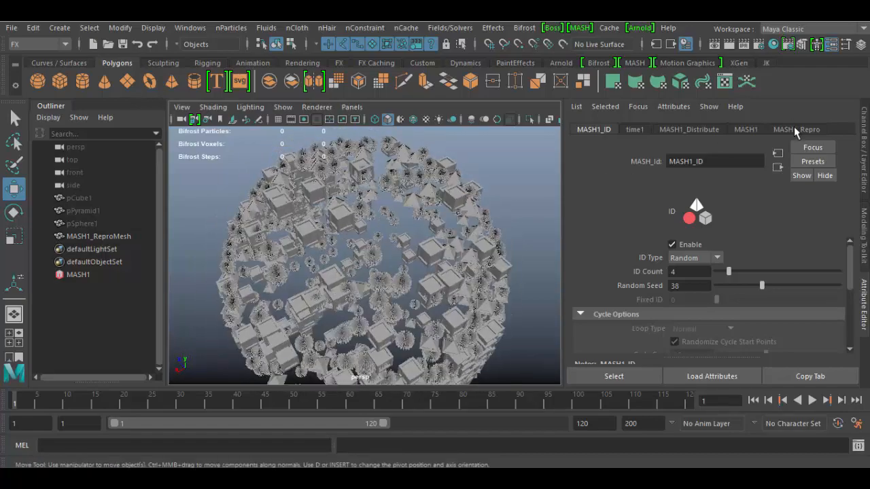
left_click(797, 129)
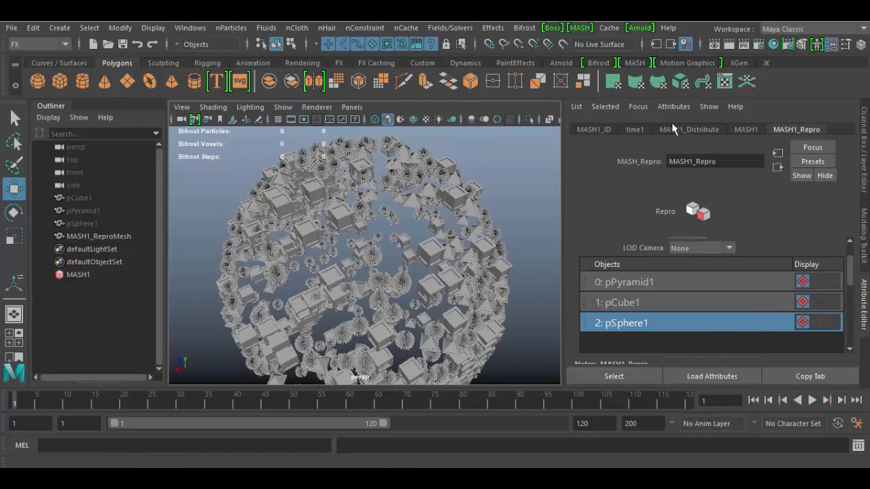
mouse_move(608, 136)
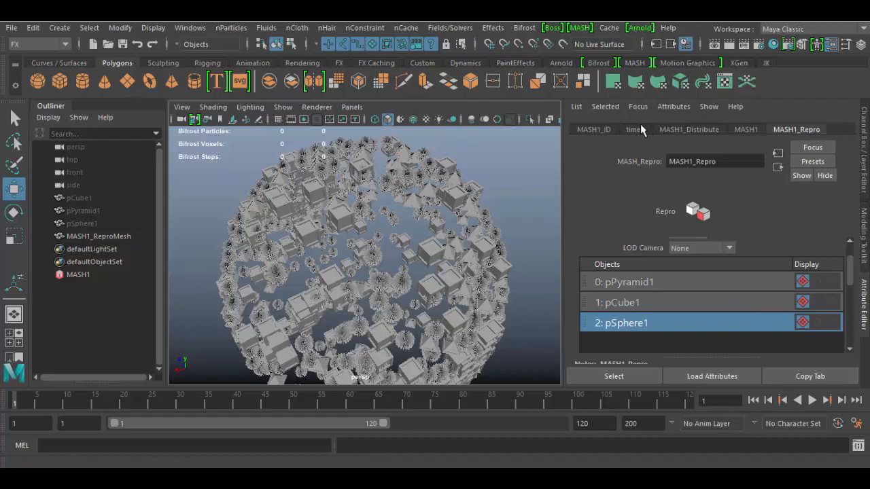
left_click(593, 129)
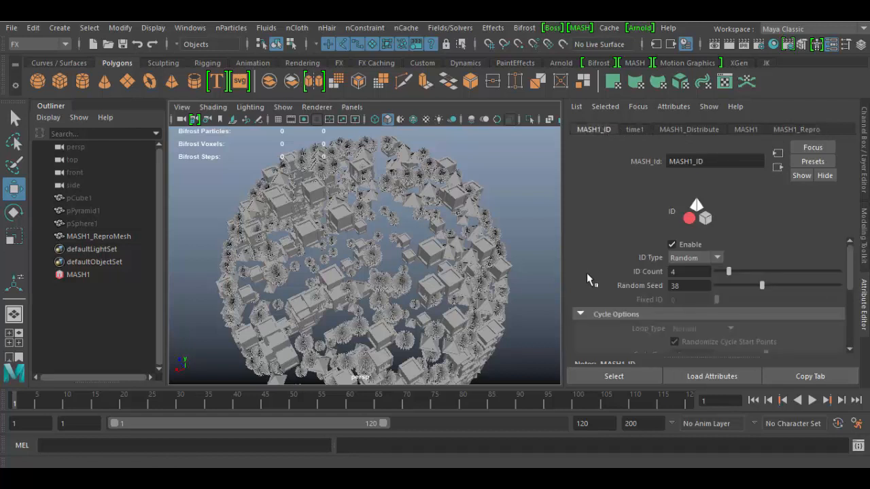